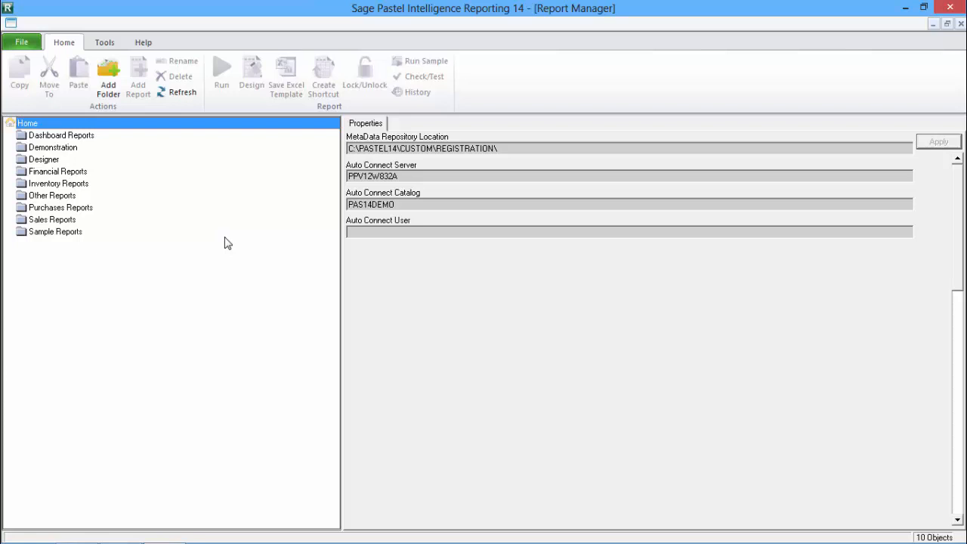
mouse_move(215, 238)
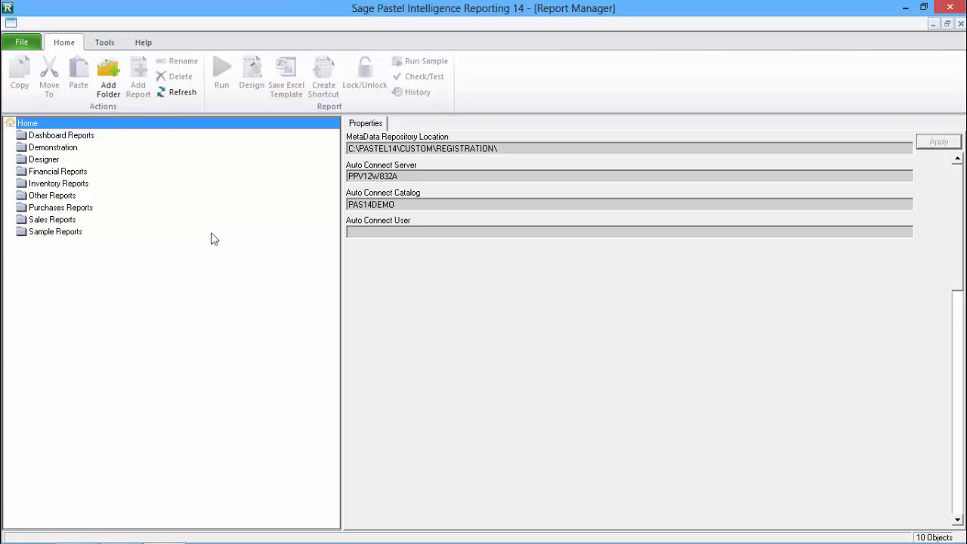
Step: Expand the Designer folder and run 'Copy of Financial Report Designer 1-1 (Pv14)' into Excel
left_click(43, 159)
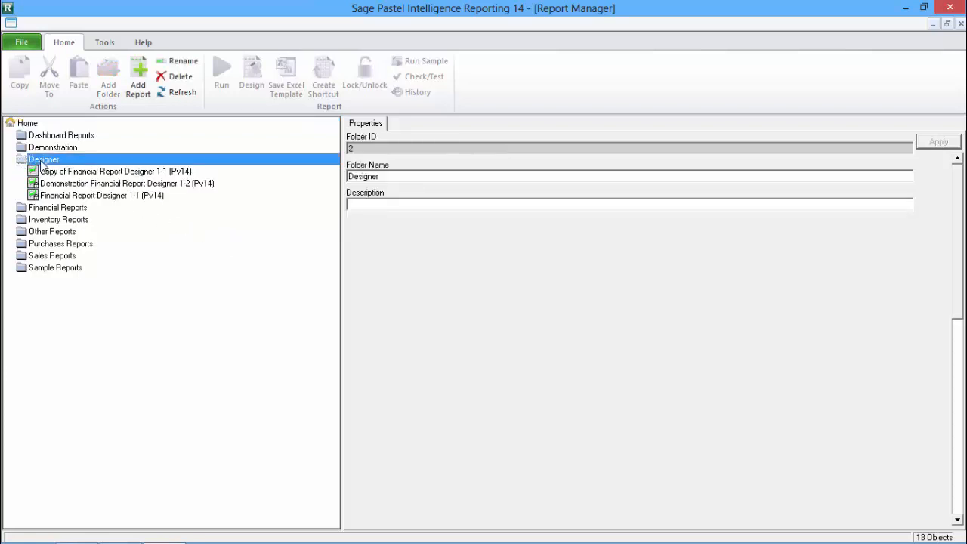
left_click(99, 170)
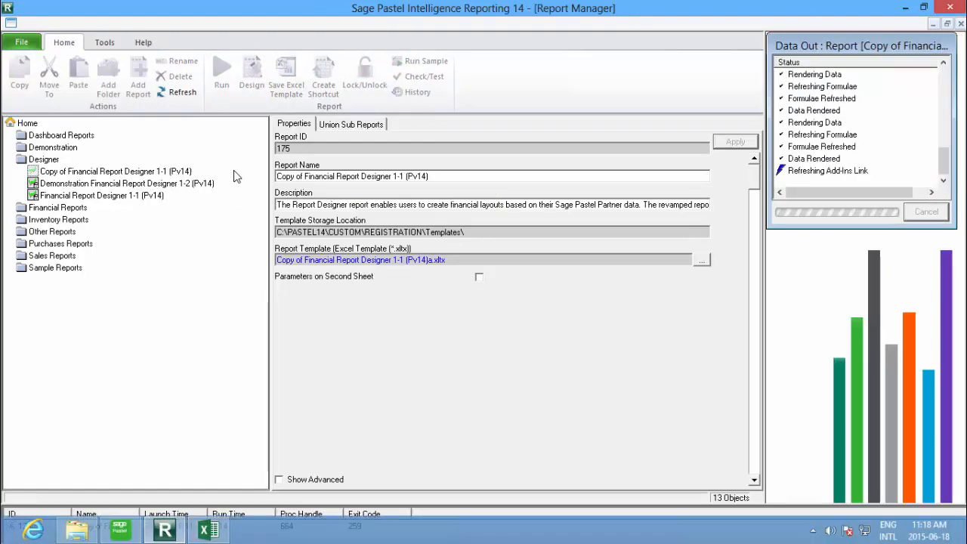
Step: Bring up the 'IS - Actual vs Budget' income statement in Excel and show the BI Tools ribbon
left_click(222, 68)
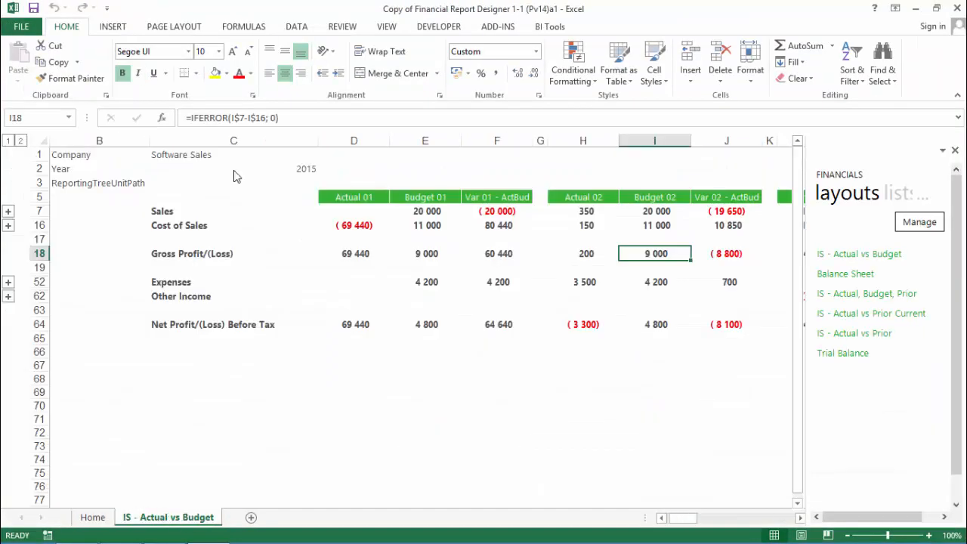
mouse_move(472, 158)
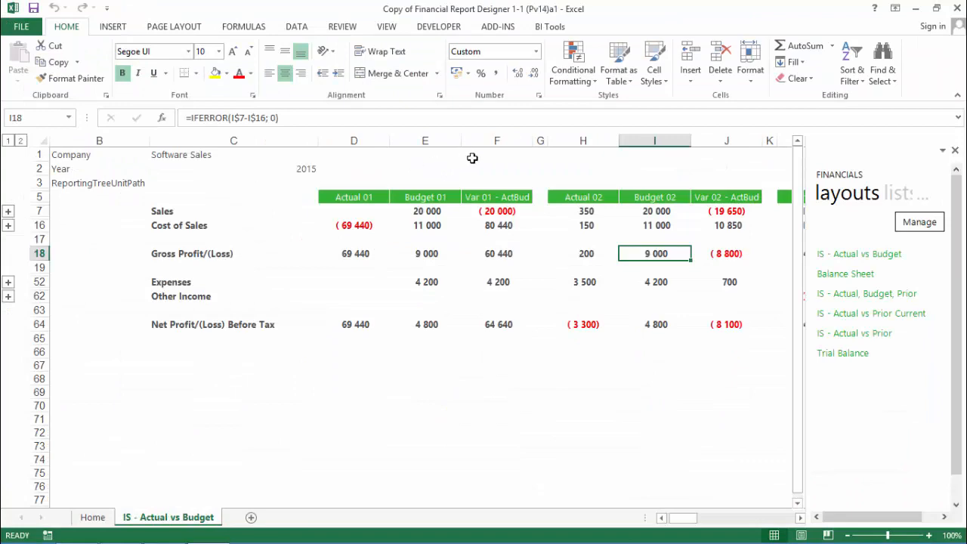
left_click(551, 26)
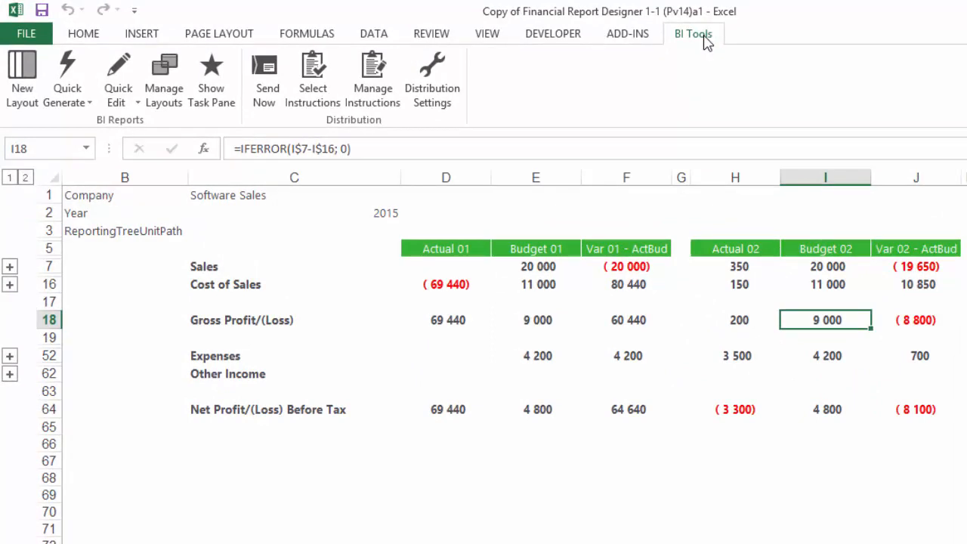
left_click(312, 80)
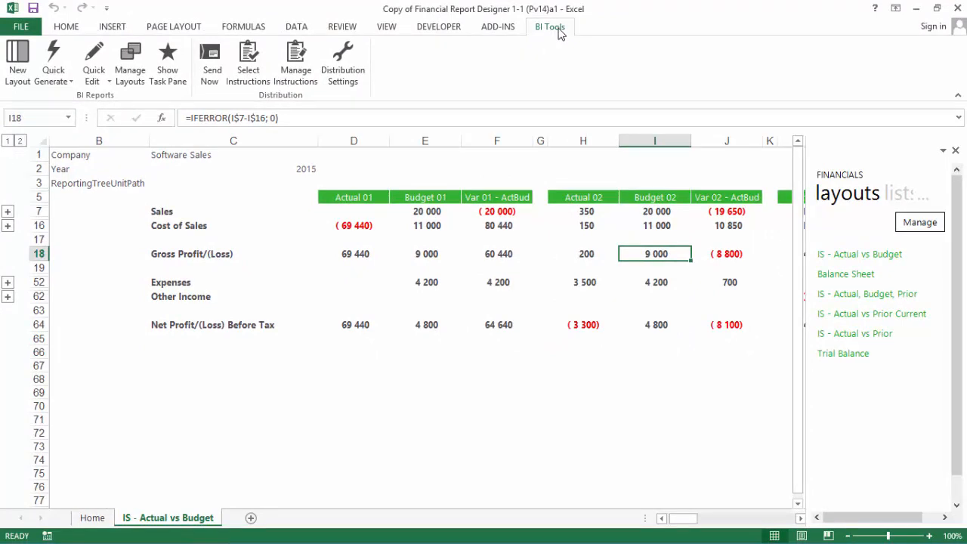
mouse_move(554, 44)
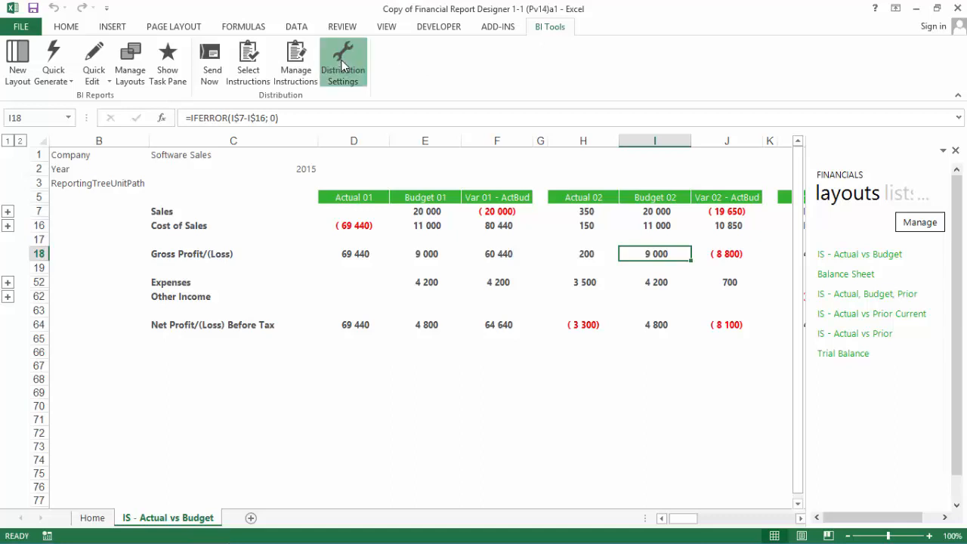
Step: Open Distribution Settings, where email uses 'Use My Outlook Profile' instead of SMTP/Exchange
left_click(342, 60)
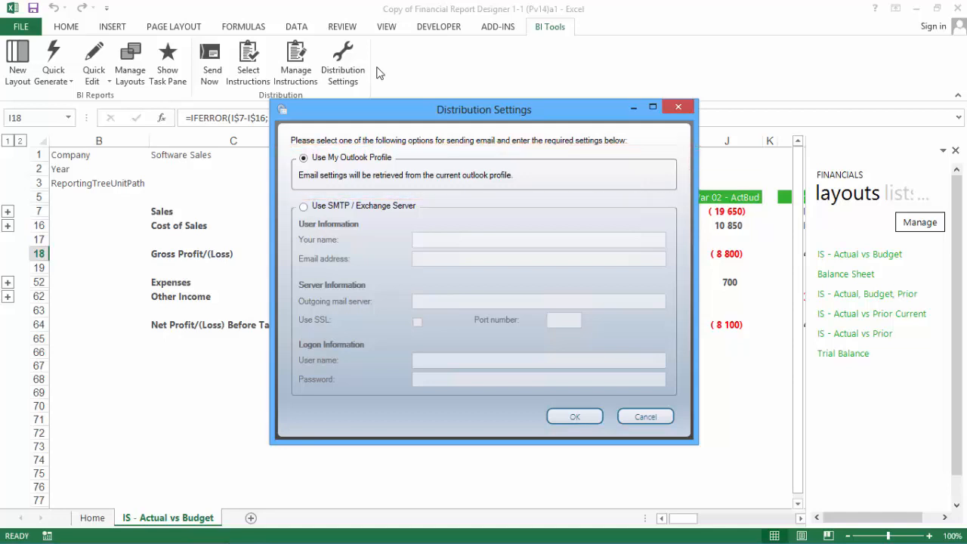
left_click_drag(287, 197, 680, 408)
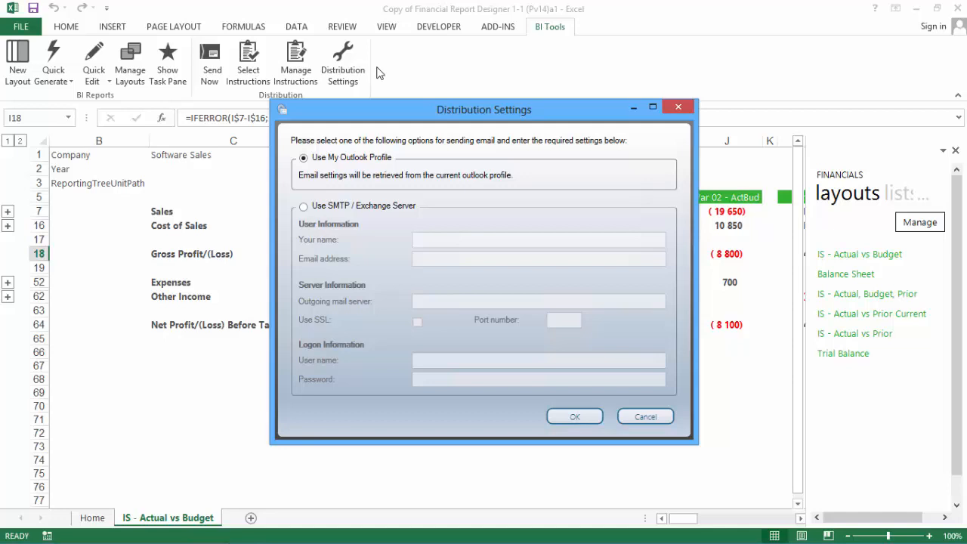
mouse_move(610, 345)
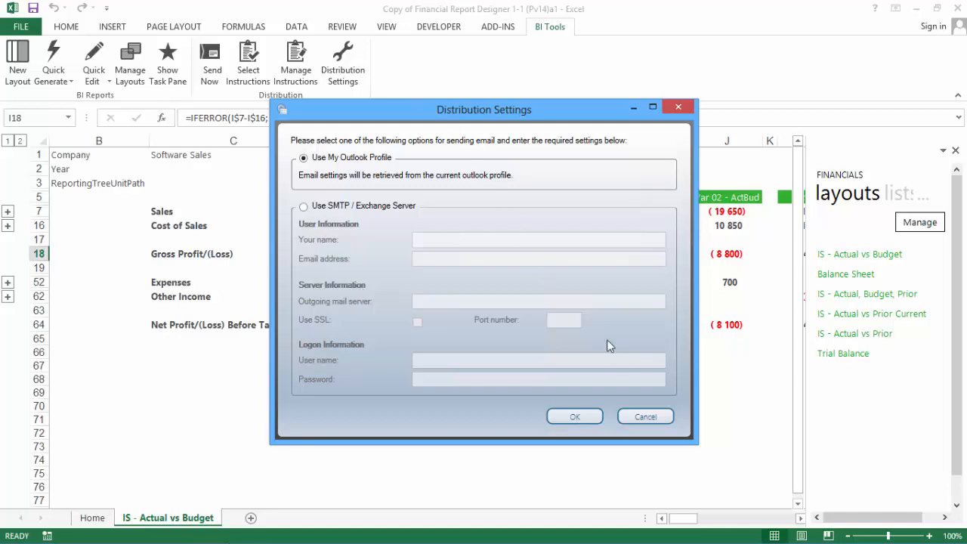
Step: Close Distribution Settings and list the distribution instructions, showing 'Monthly Income Statement'
left_click(645, 416)
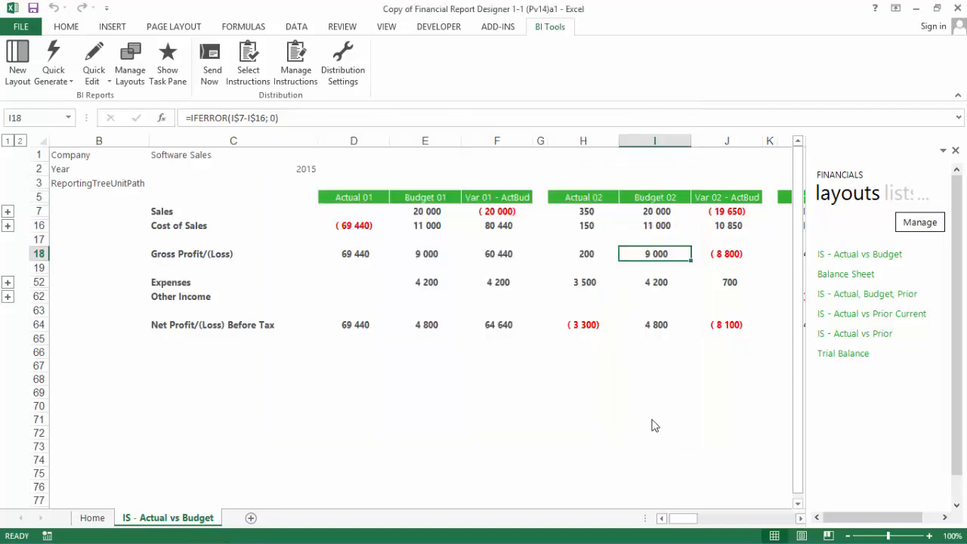
mouse_move(446, 352)
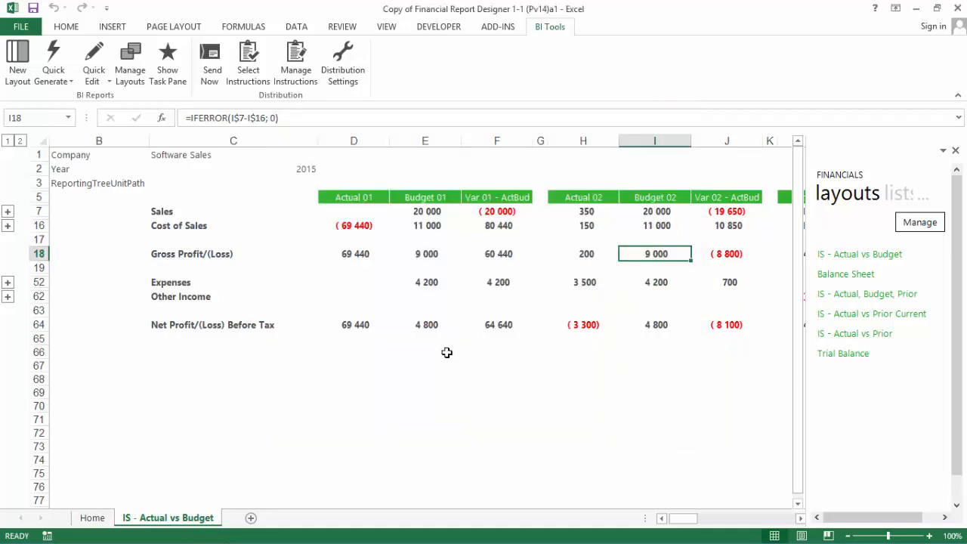
left_click(295, 61)
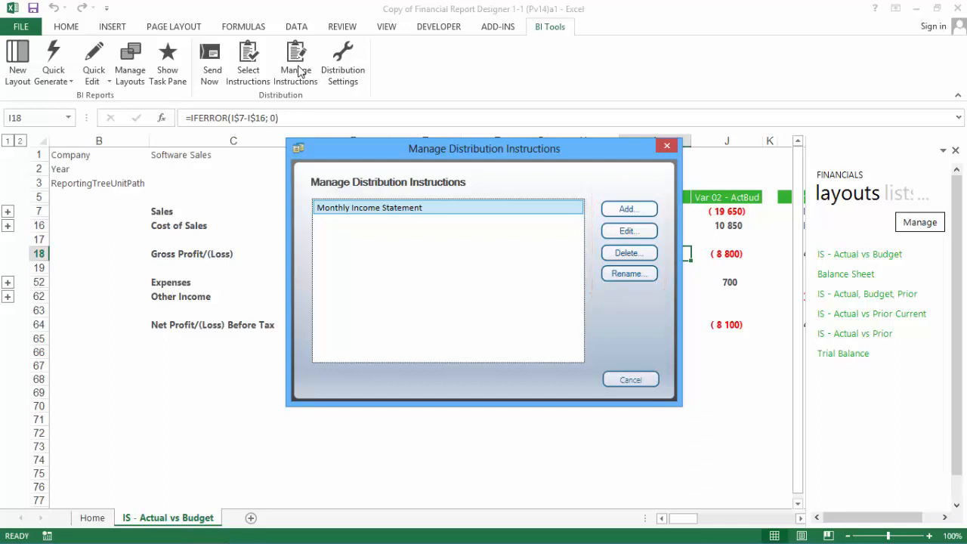
mouse_move(305, 86)
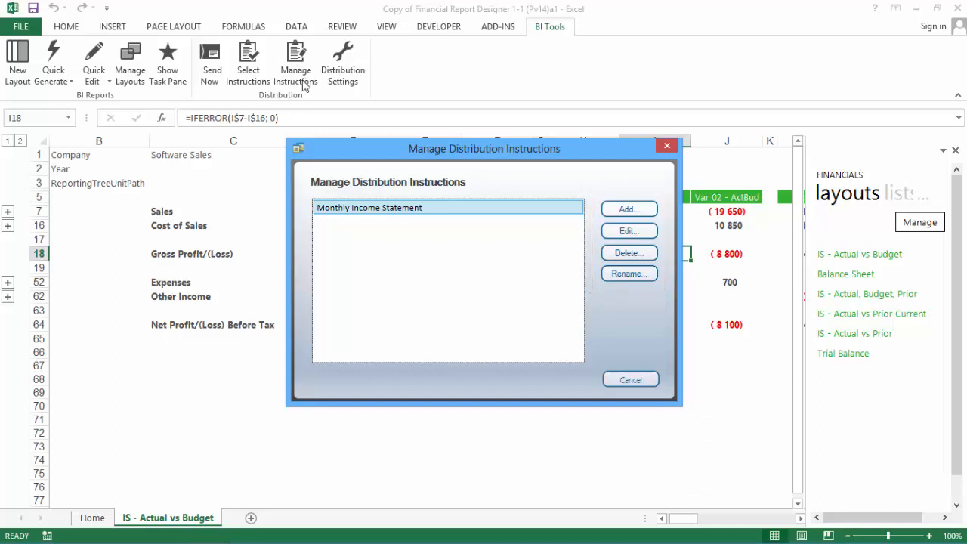
Step: Add a distribution instruction named 'Demo Instruction' and open its edit window
left_click(628, 209)
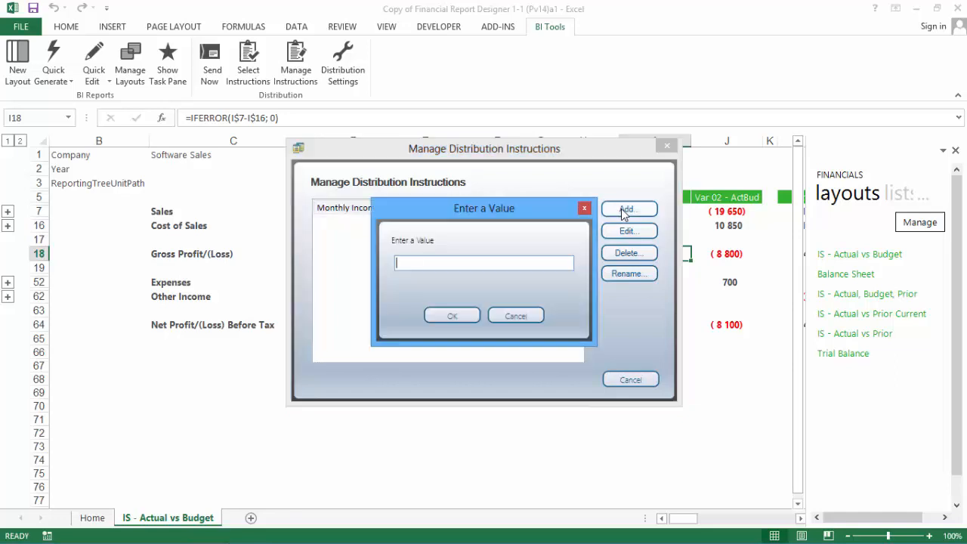
type("Demo Instruc")
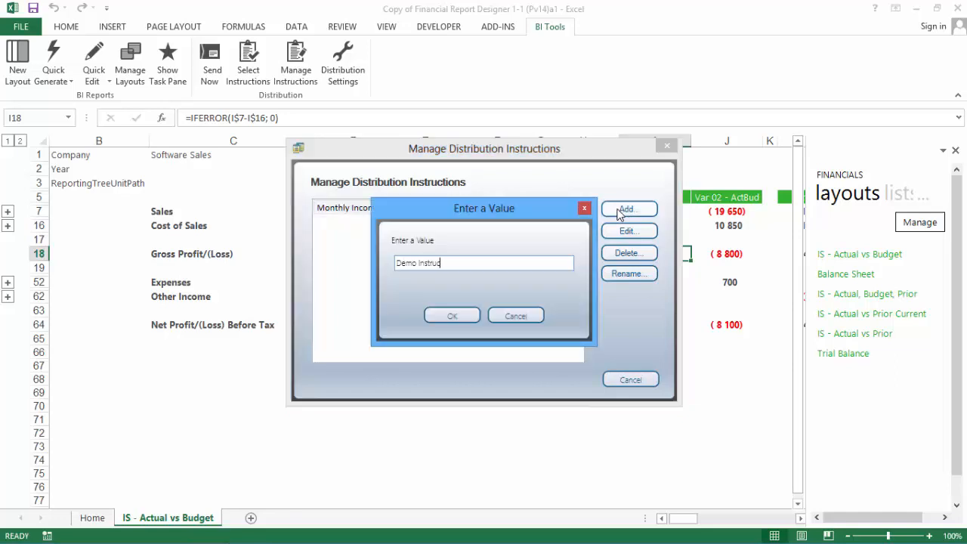
left_click(452, 315)
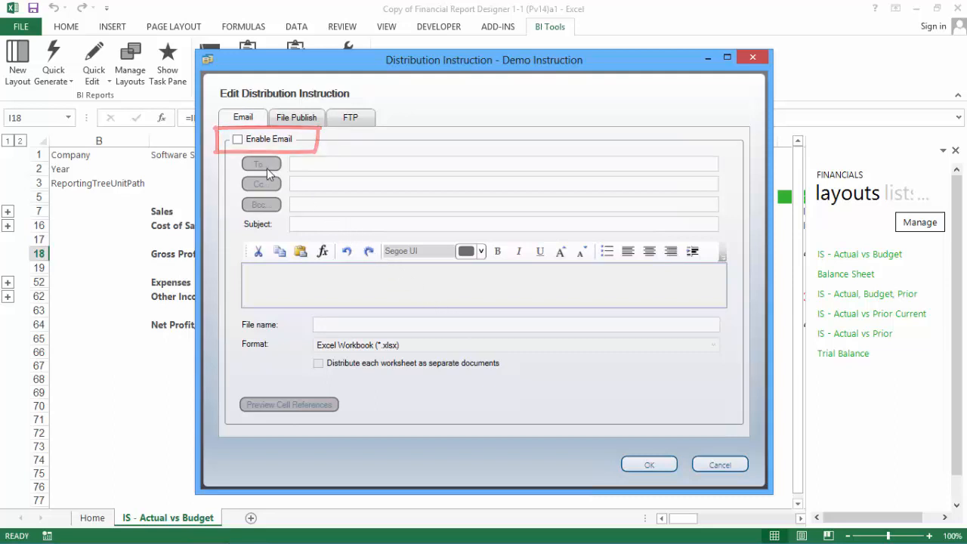
Step: Tick Enable Email for the Demo Instruction, unlocking recipient, subject, message and file fields
left_click(238, 139)
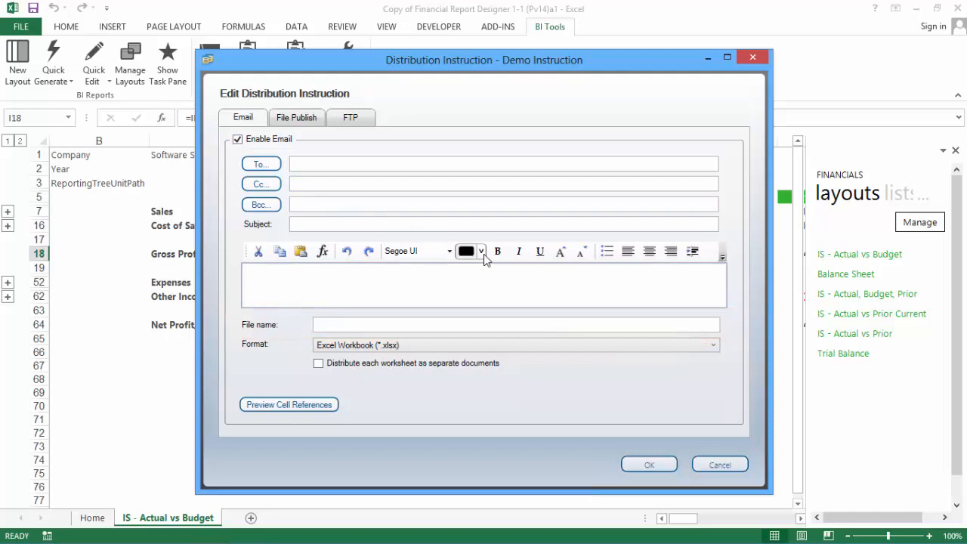
left_click(711, 346)
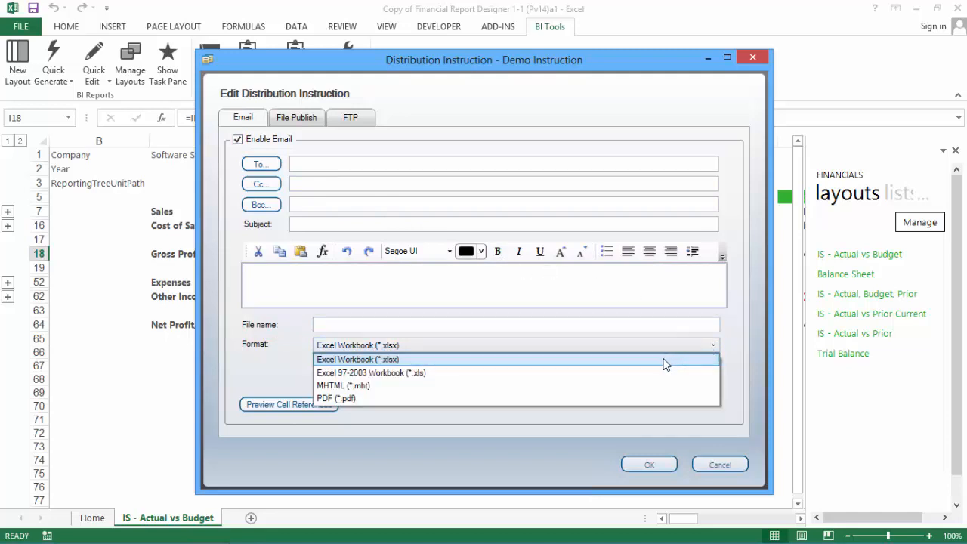
mouse_move(660, 388)
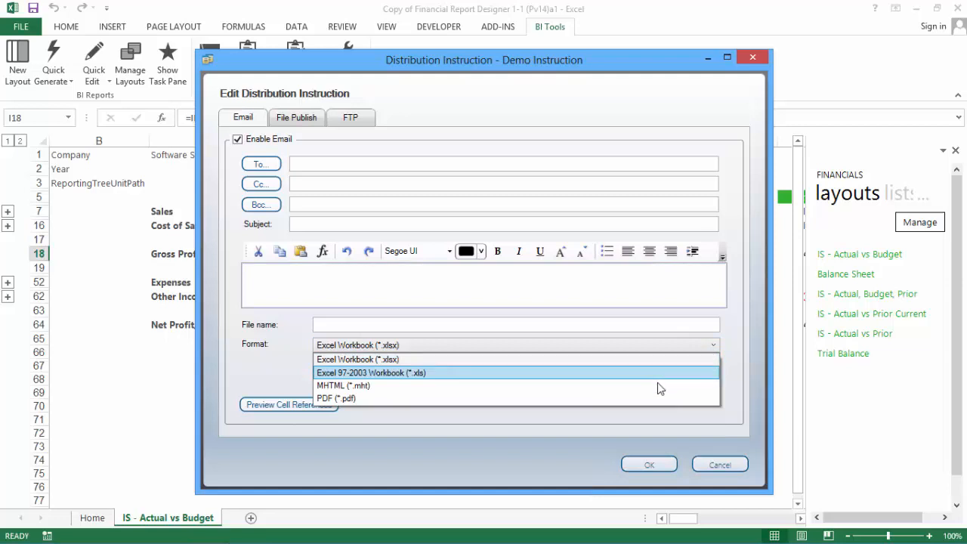
mouse_move(660, 403)
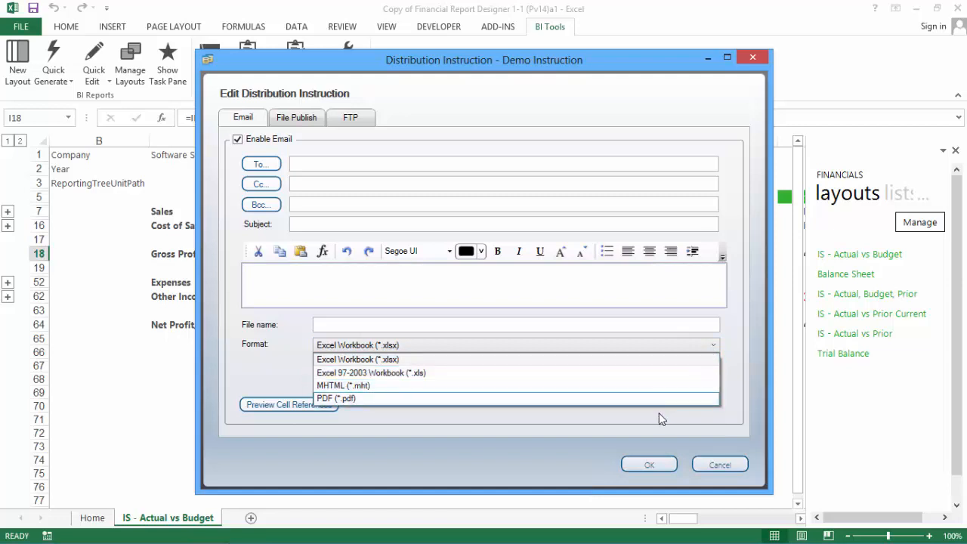
left_click(357, 359)
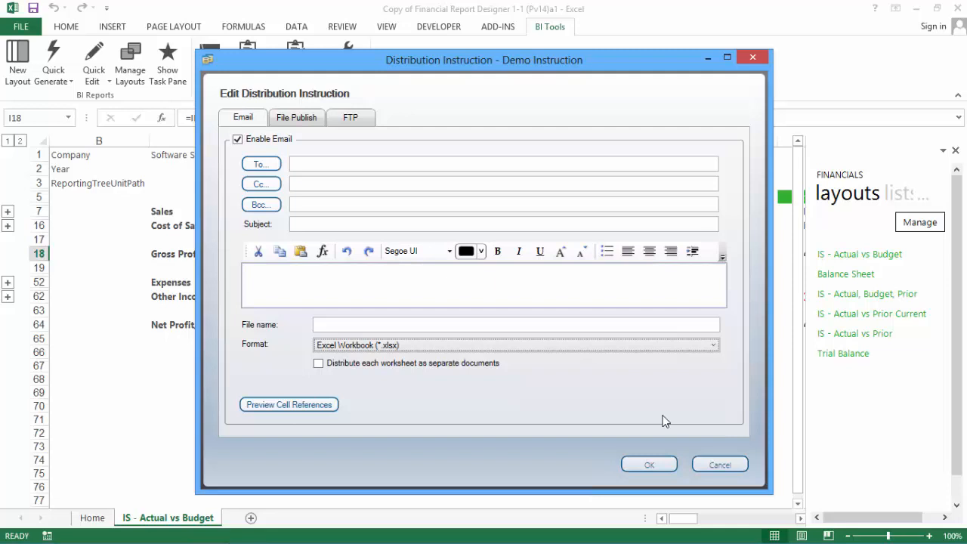
mouse_move(644, 411)
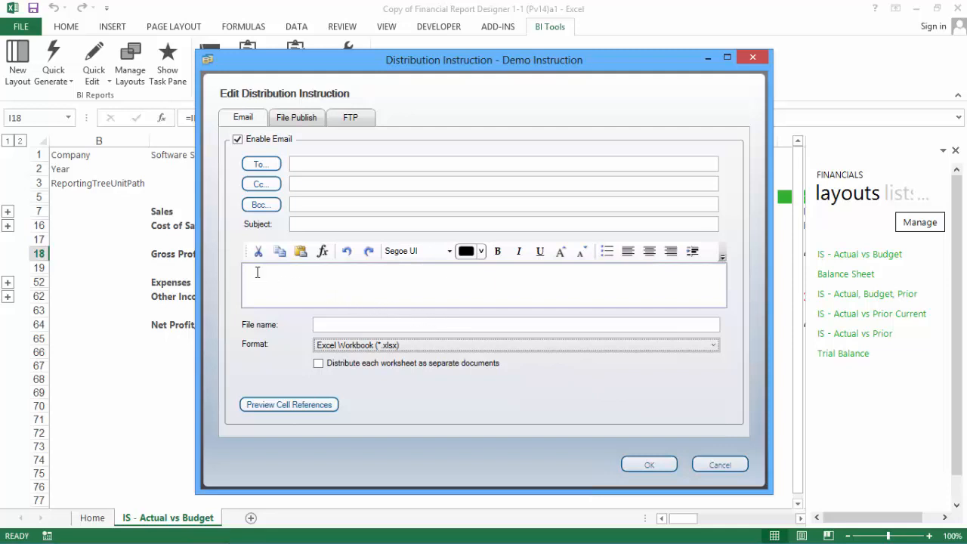
Step: Insert a CELLVALUE reference to cell D64 in the email message, previewing it as 69440
right_click(257, 272)
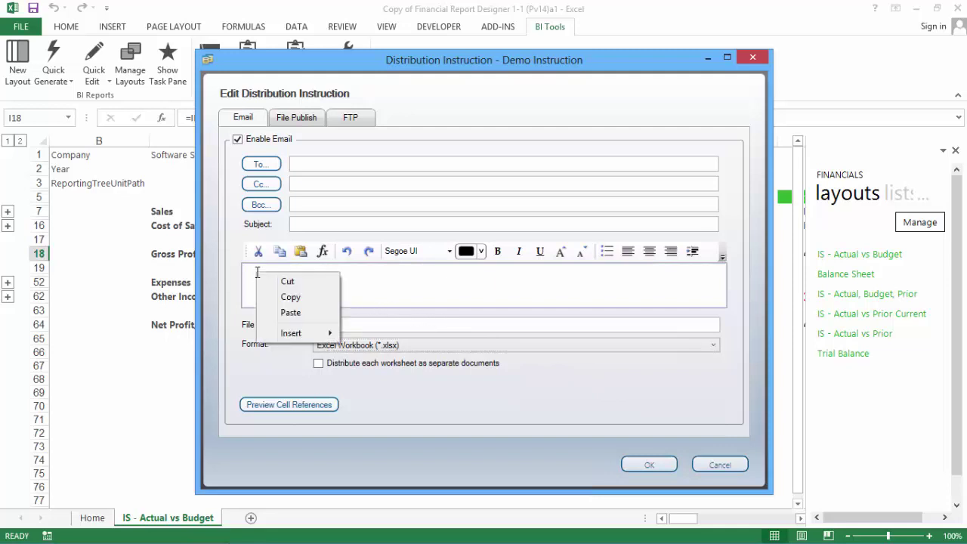
mouse_move(292, 332)
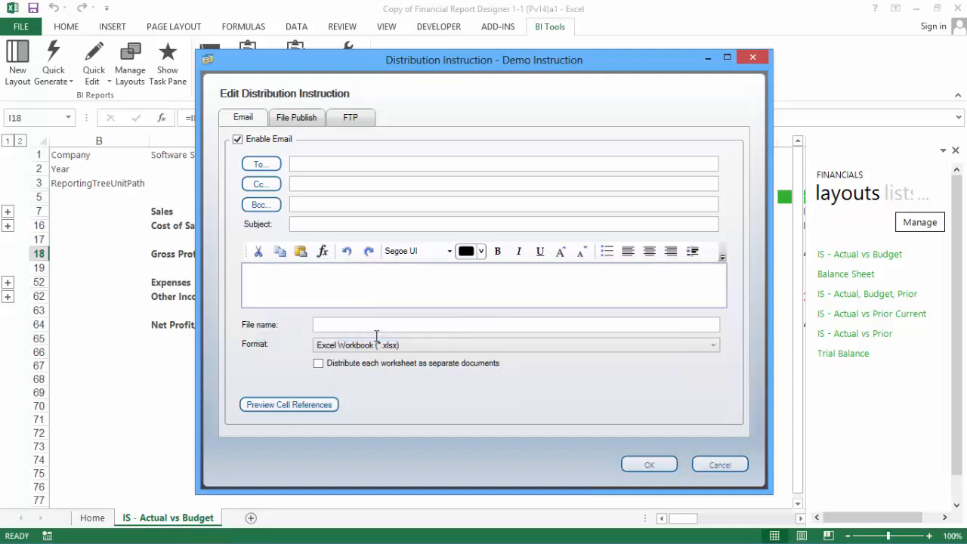
left_click(288, 404)
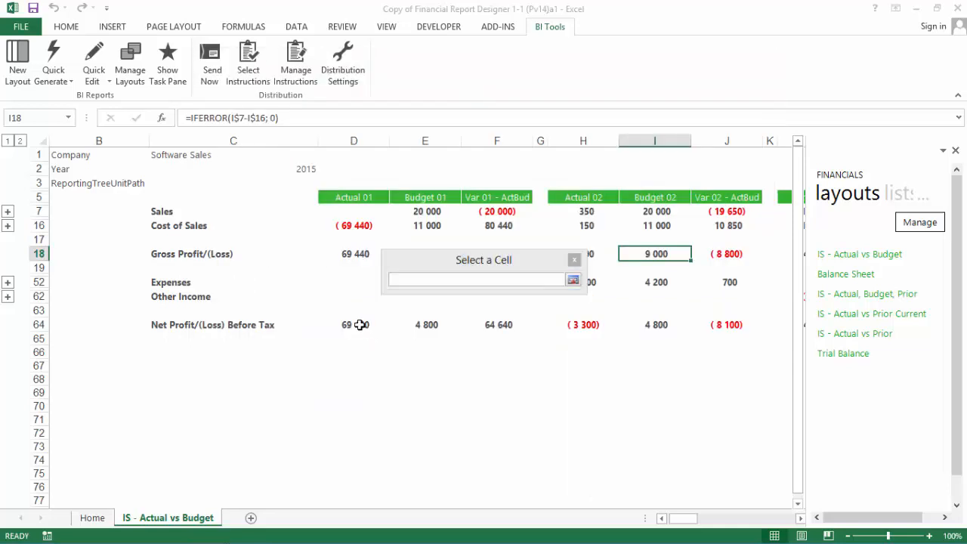
left_click(353, 325)
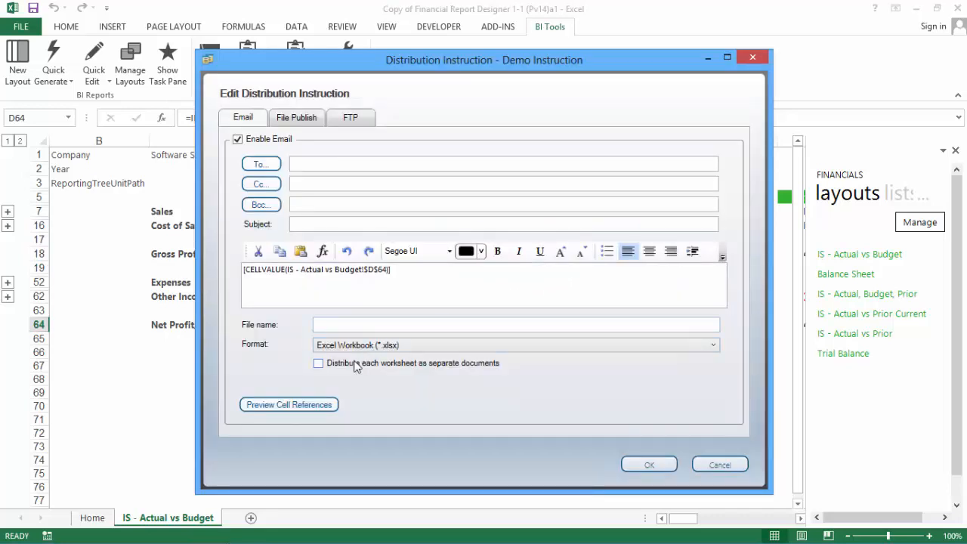
left_click(288, 404)
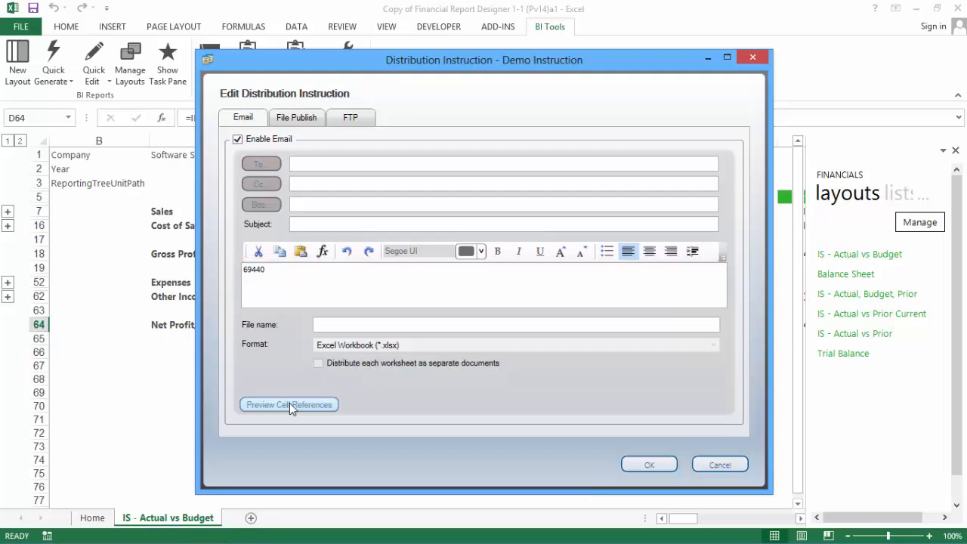
left_click(288, 404)
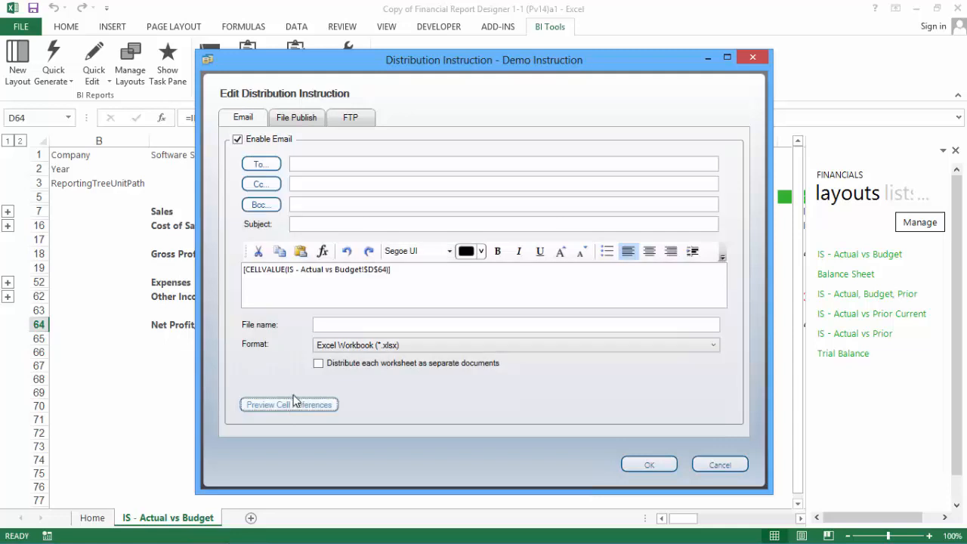
mouse_move(296, 117)
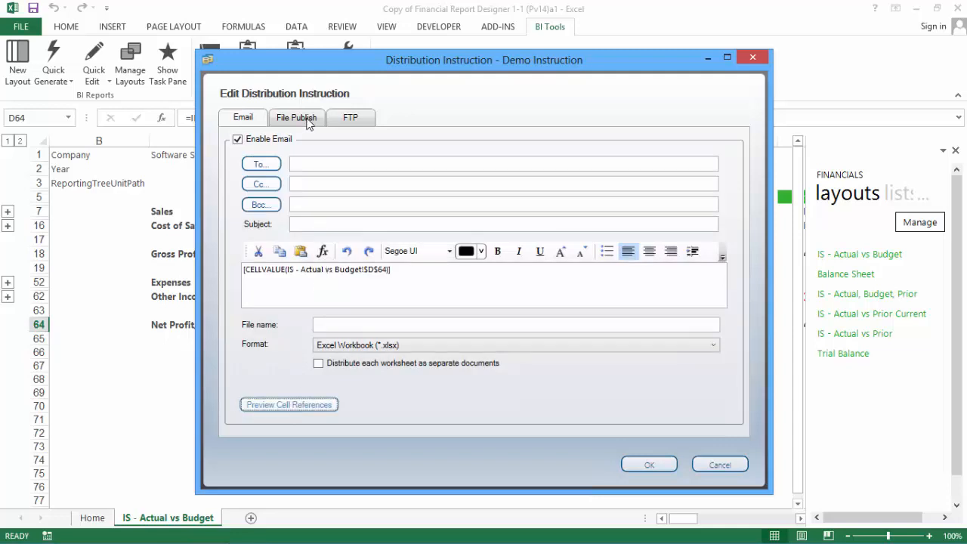
Step: Enable File Publish for the Demo Instruction and view its FTP settings
left_click(296, 117)
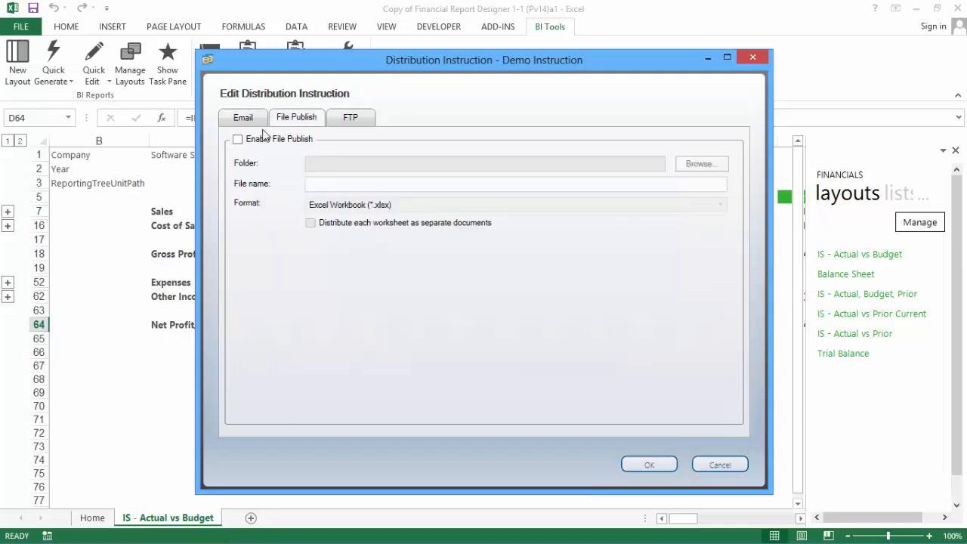
left_click(238, 139)
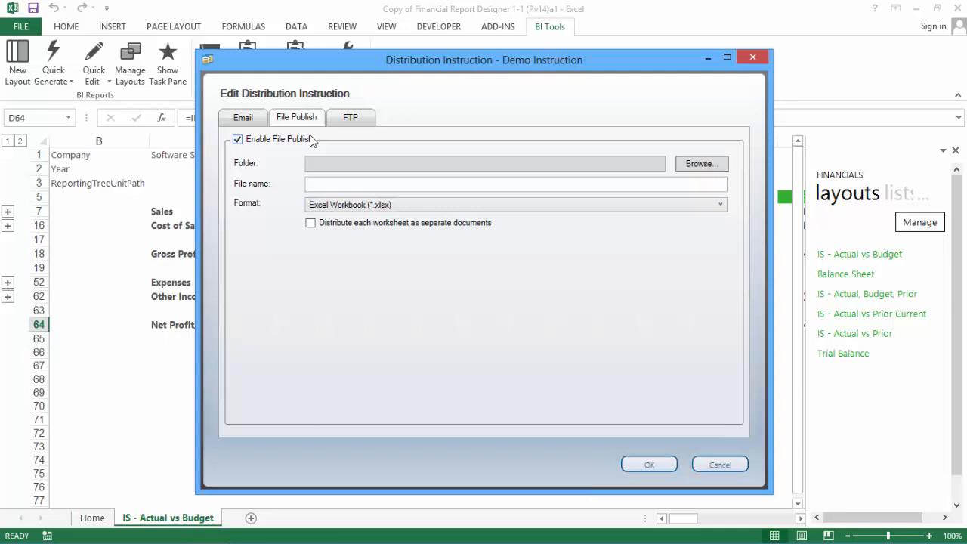
left_click(350, 117)
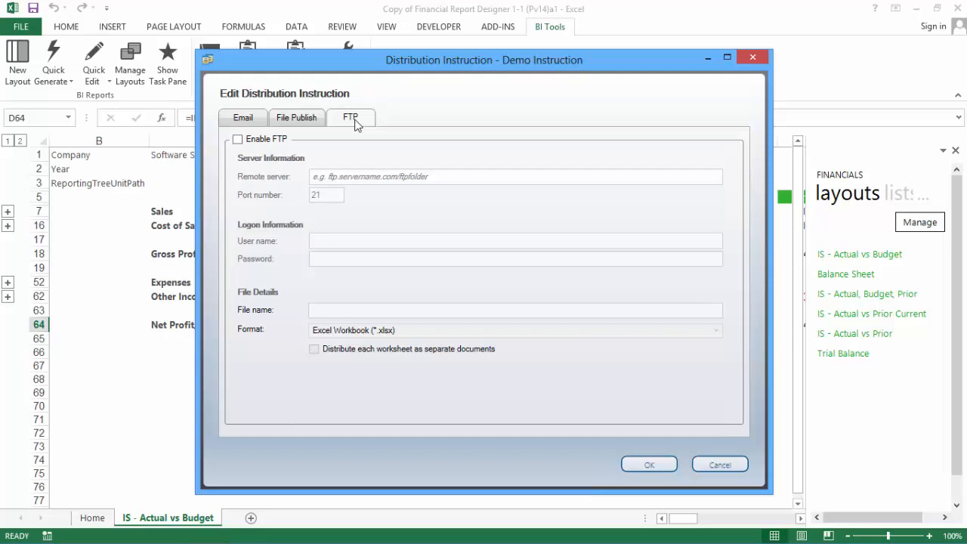
mouse_move(342, 130)
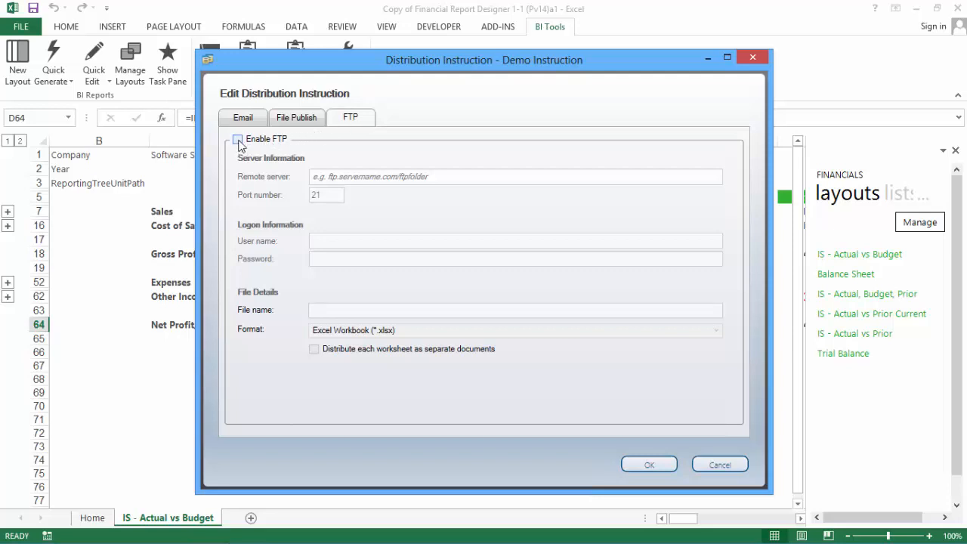
Step: Tick Enable FTP, unlocking server, port 21, logon and file fields
left_click(237, 139)
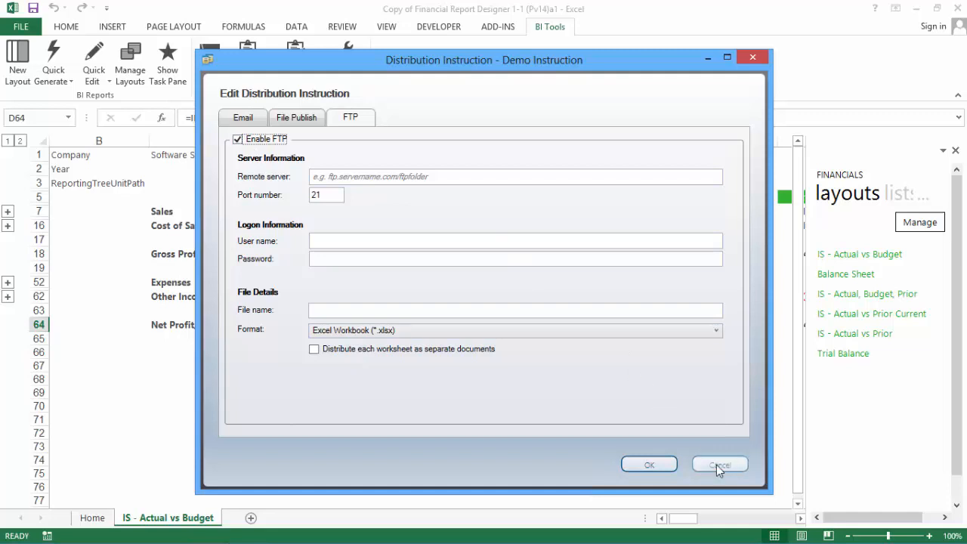
Step: Cancel the Demo Instruction edits and review Monthly Income Statement's File Publish settings
left_click(719, 464)
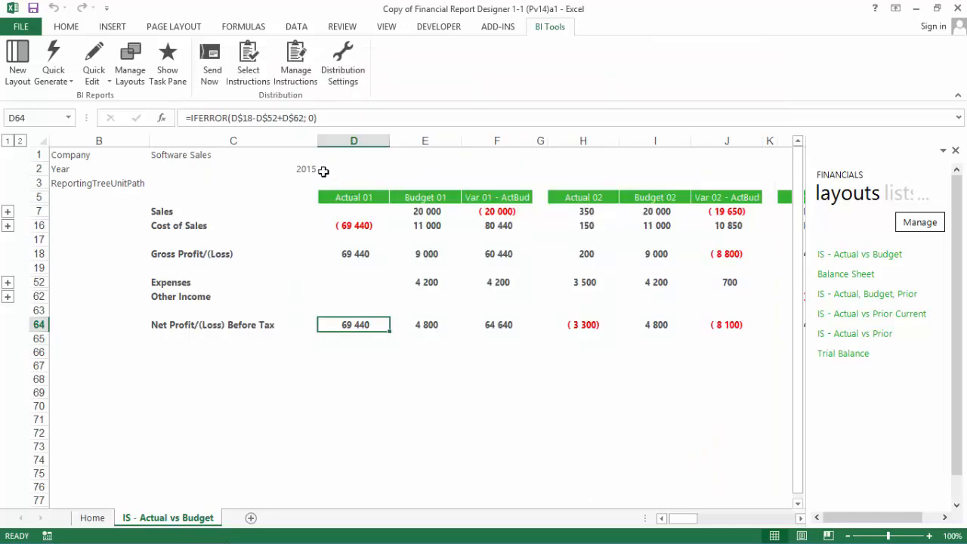
left_click(295, 60)
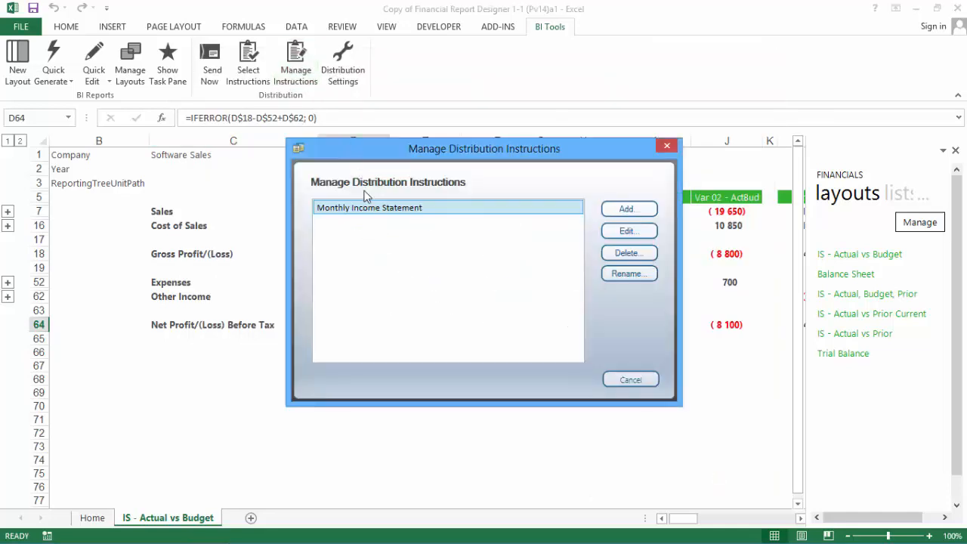
left_click(628, 230)
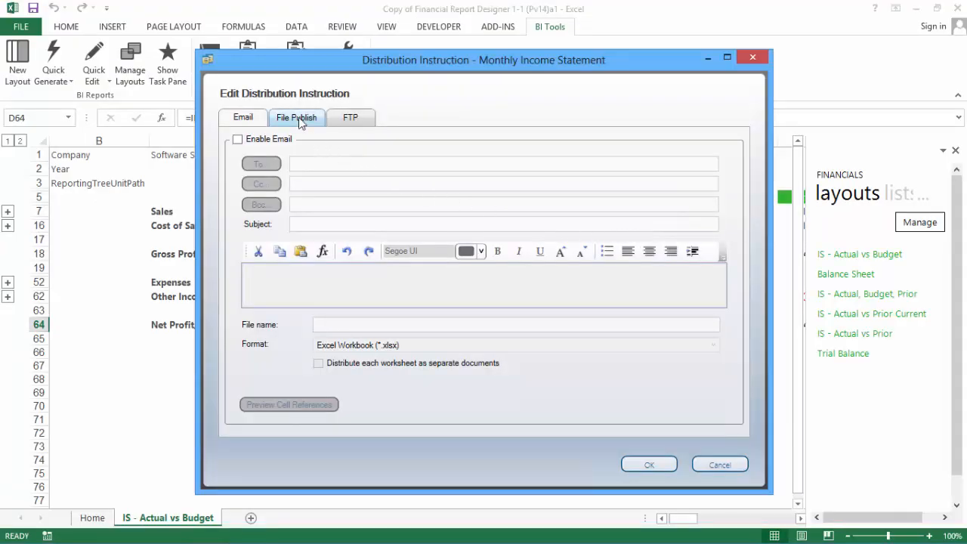
left_click(296, 117)
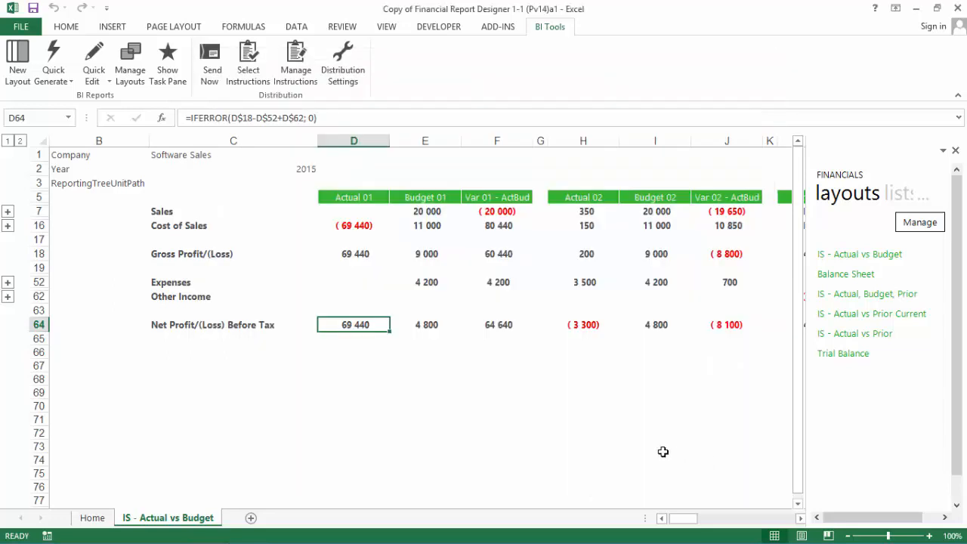
left_click(248, 64)
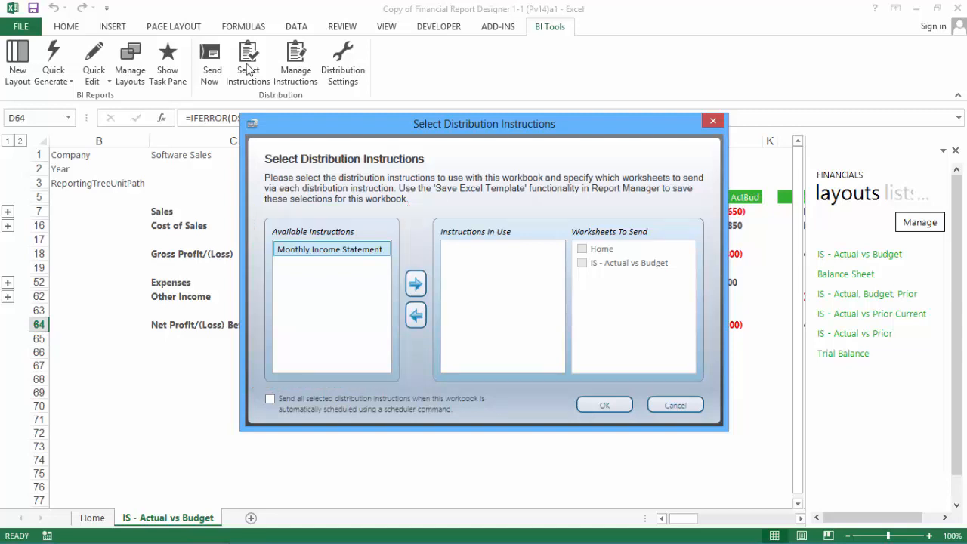
mouse_move(341, 235)
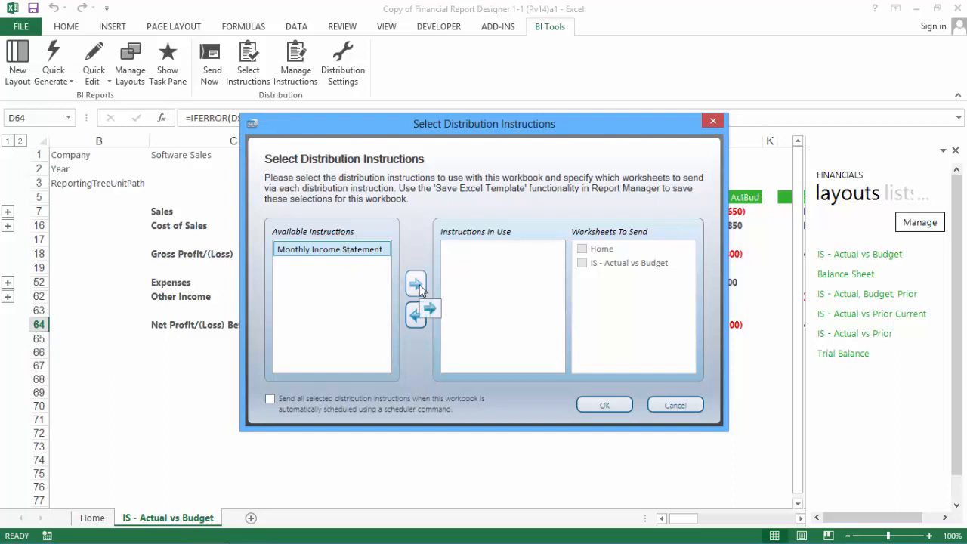
Step: Move the Monthly Income Statement instruction into Instructions In Use and close Excel
left_click(416, 283)
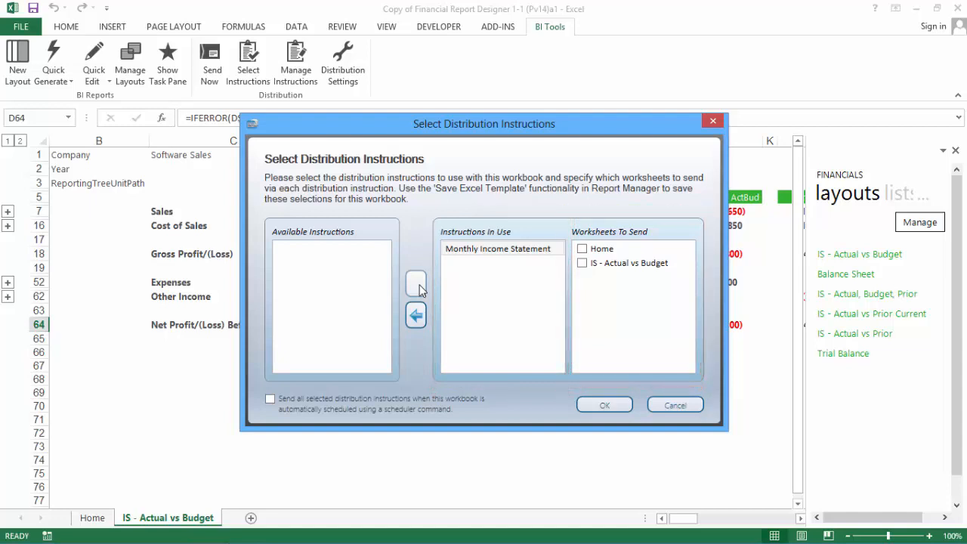
left_click(582, 263)
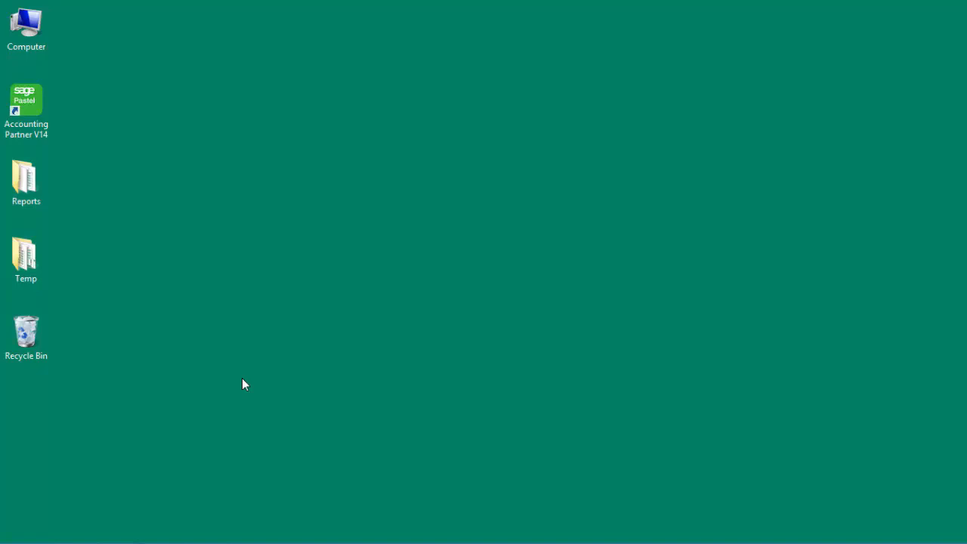
Step: Open Monthly Income Statment.xlsx from the desktop Reports folder in Excel
double_click(26, 175)
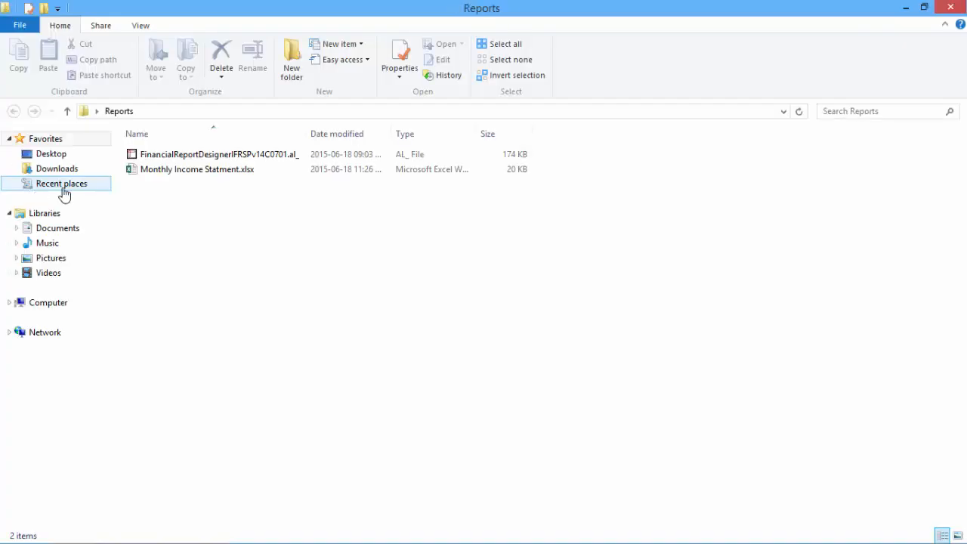
double_click(197, 168)
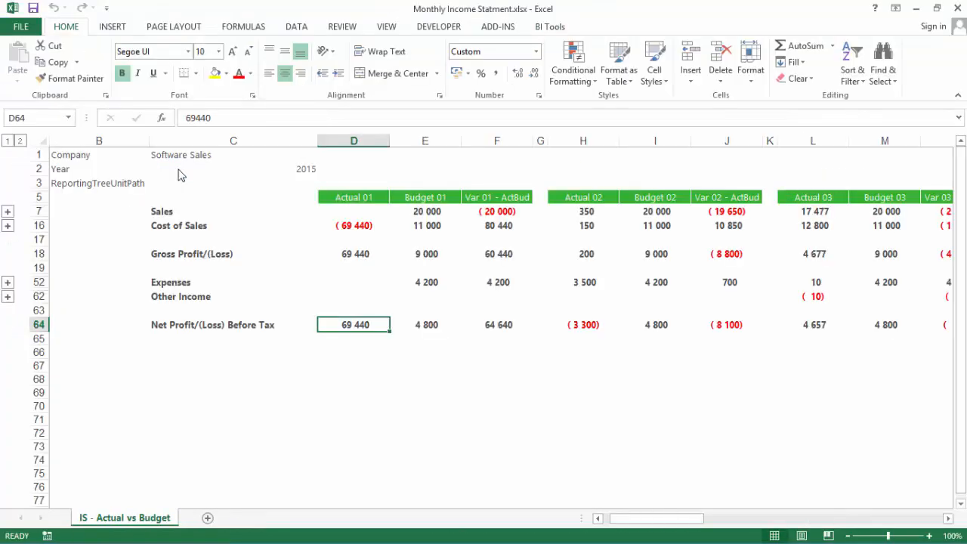